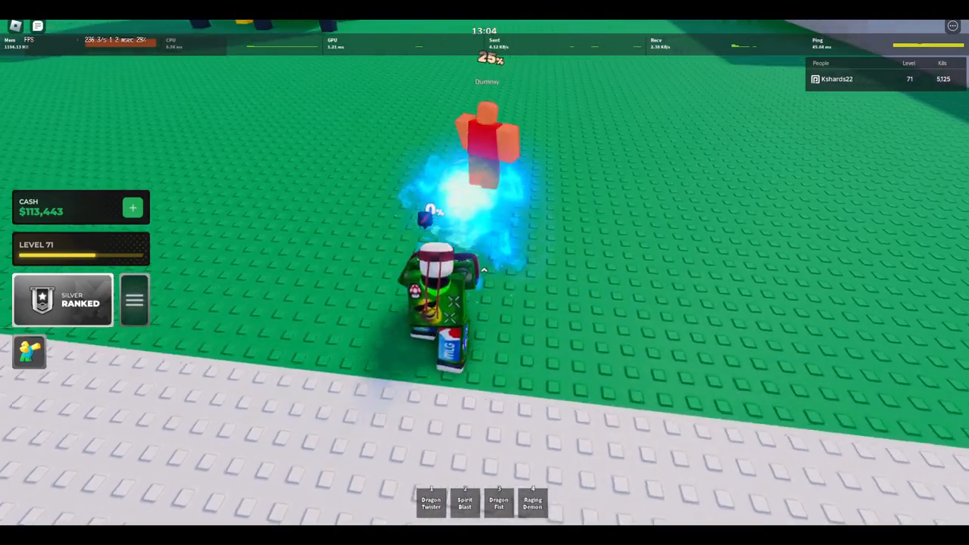
Fire the second hotbar move, wrapping the avatar in a white smoke-burst attack
key("2")
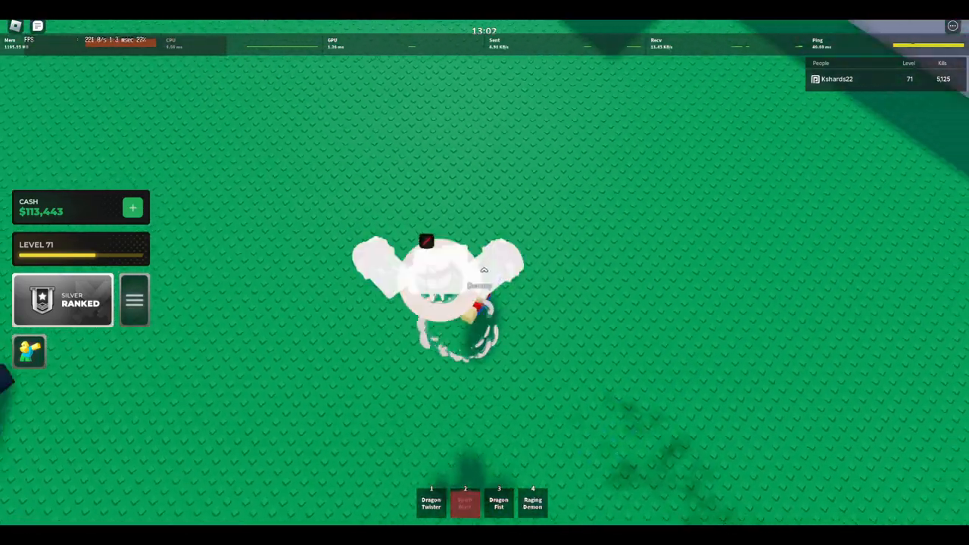